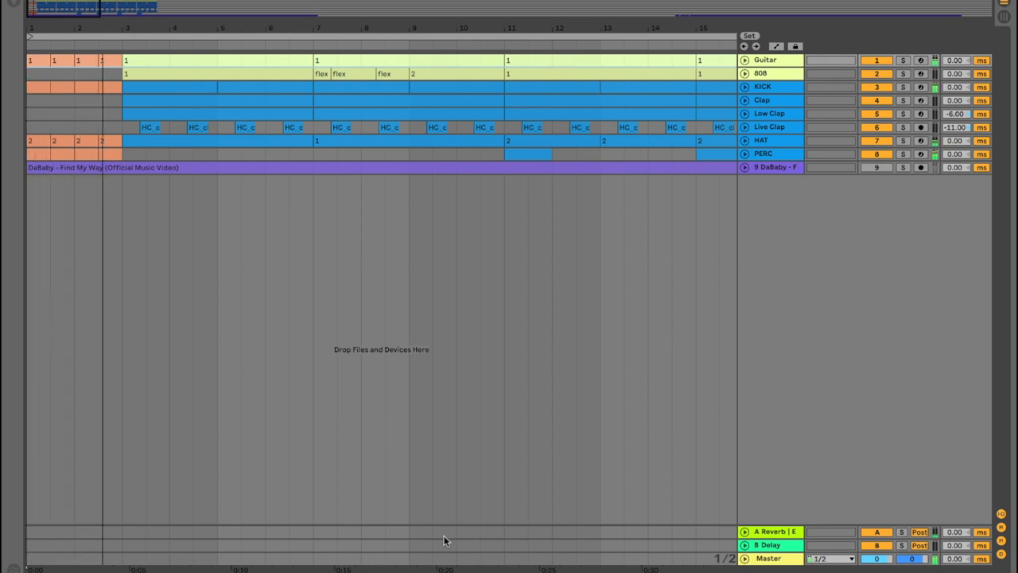
- Open the 808 track's flex clip to reveal its E3–A4 bassline notes
{"action": "double_click", "coordinate": [372, 74]}
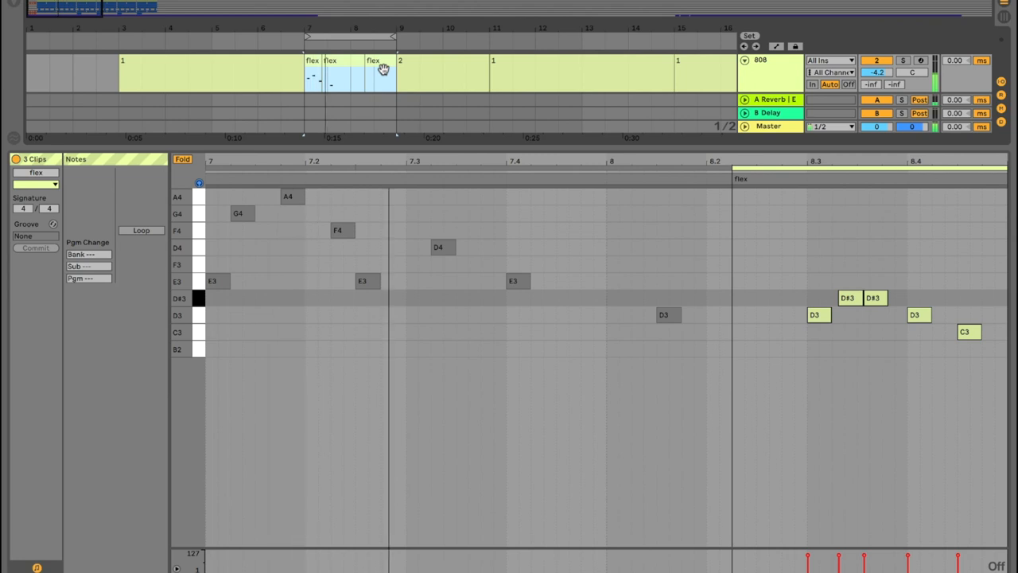
{"action": "left_click", "coordinate": [903, 61]}
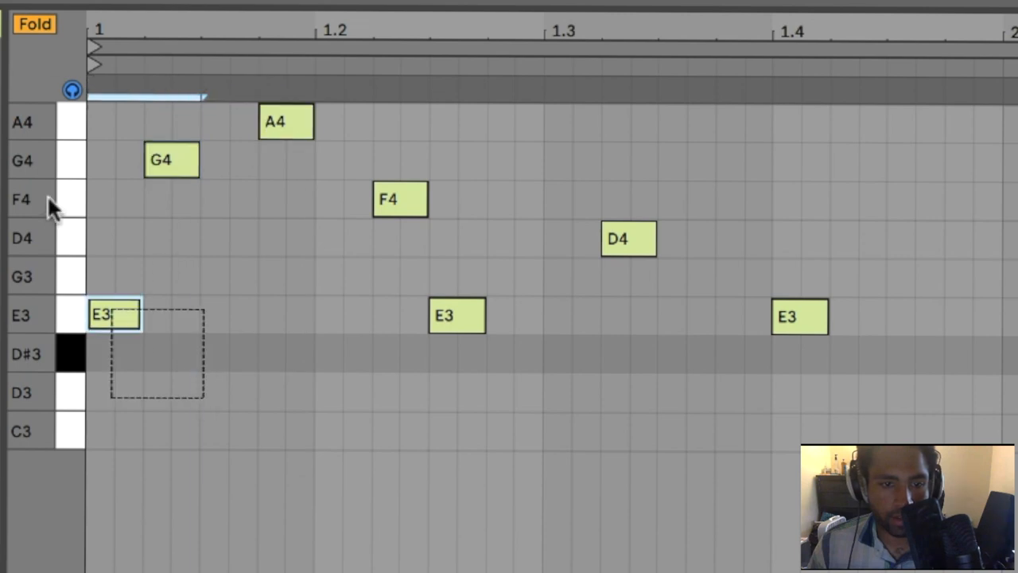
- Show the Instruments library with Operator, then check the flex clip's G4 and A4 notes
{"action": "left_click", "coordinate": [286, 121]}
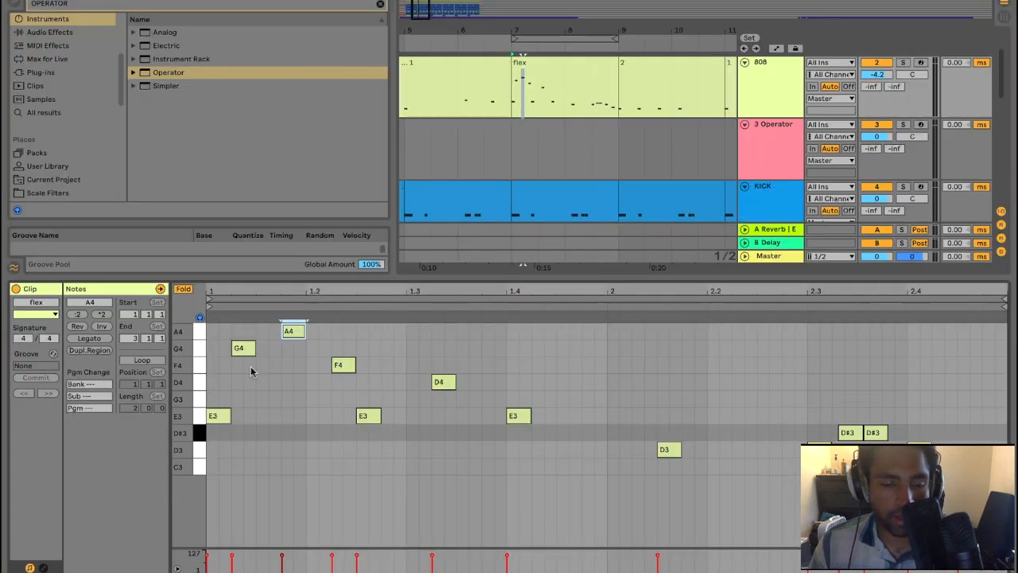
{"action": "mouse_move", "coordinate": [245, 379]}
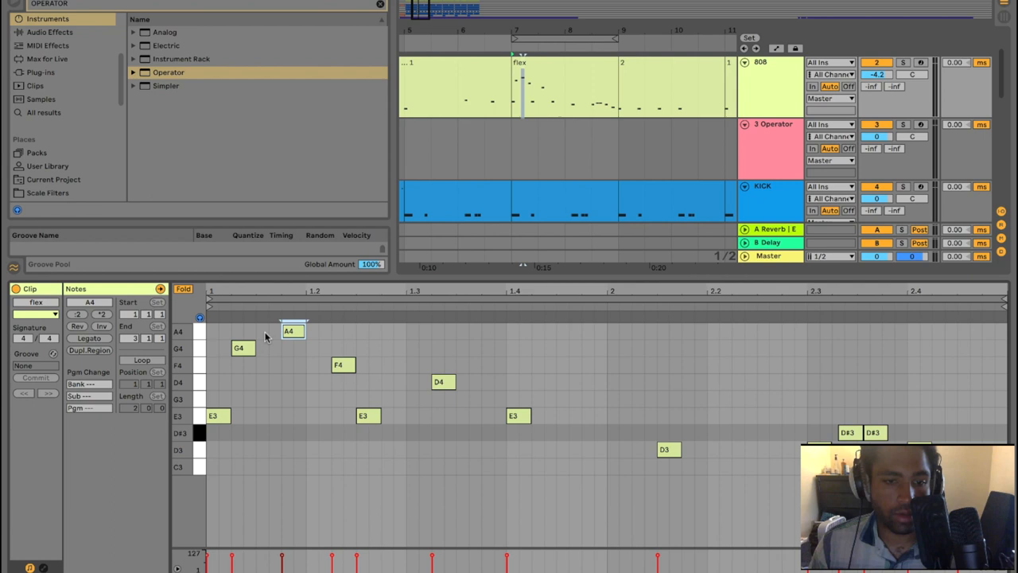
{"action": "mouse_move", "coordinate": [434, 279]}
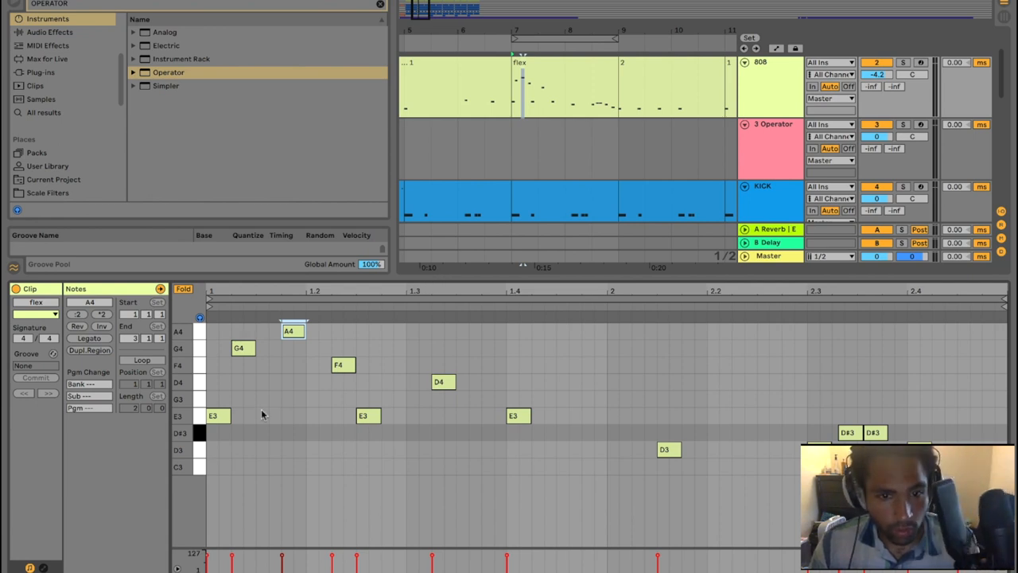
{"action": "mouse_move", "coordinate": [300, 369]}
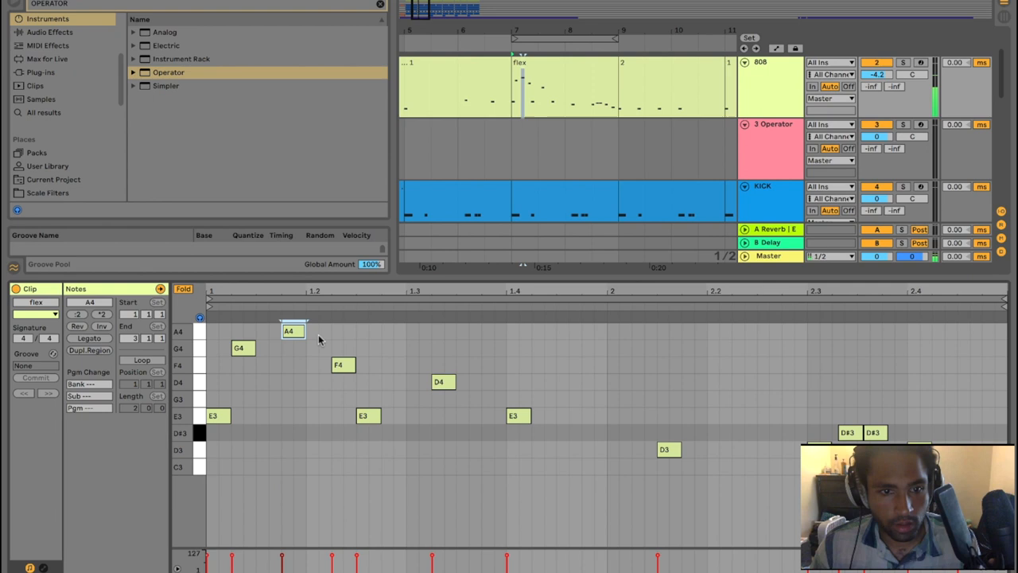
{"action": "mouse_move", "coordinate": [300, 374]}
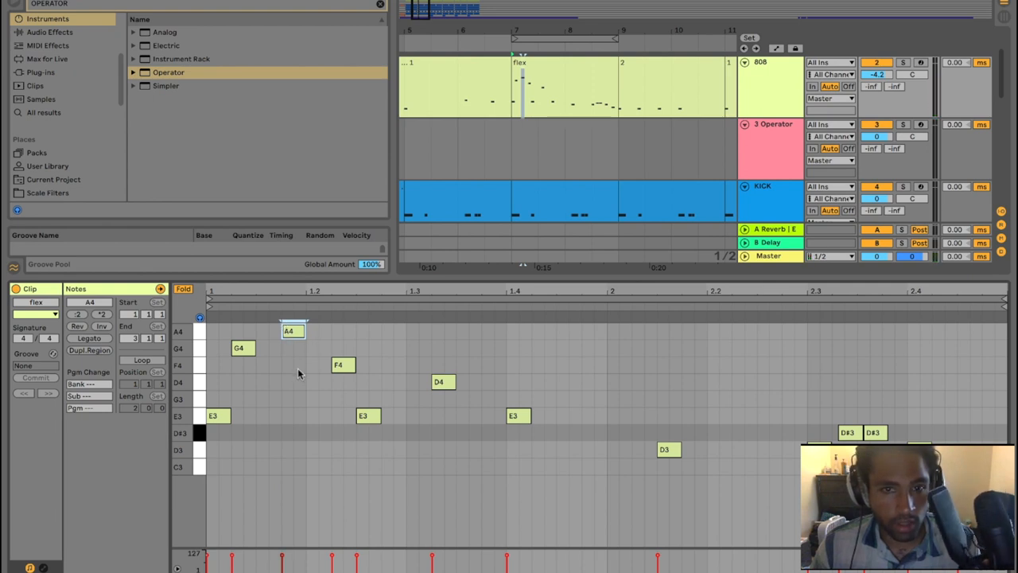
{"action": "mouse_move", "coordinate": [251, 430]}
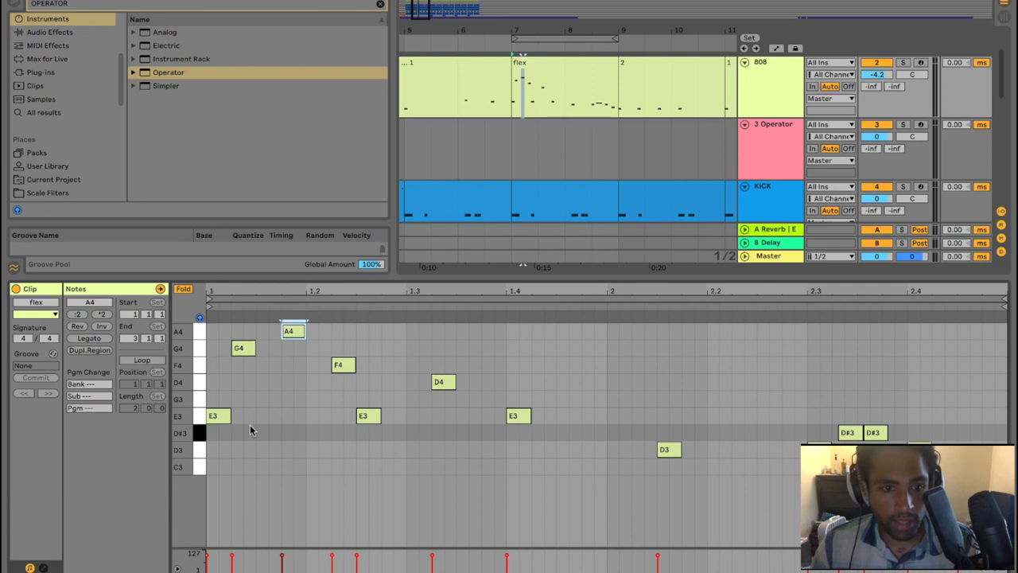
{"action": "left_click", "coordinate": [242, 347]}
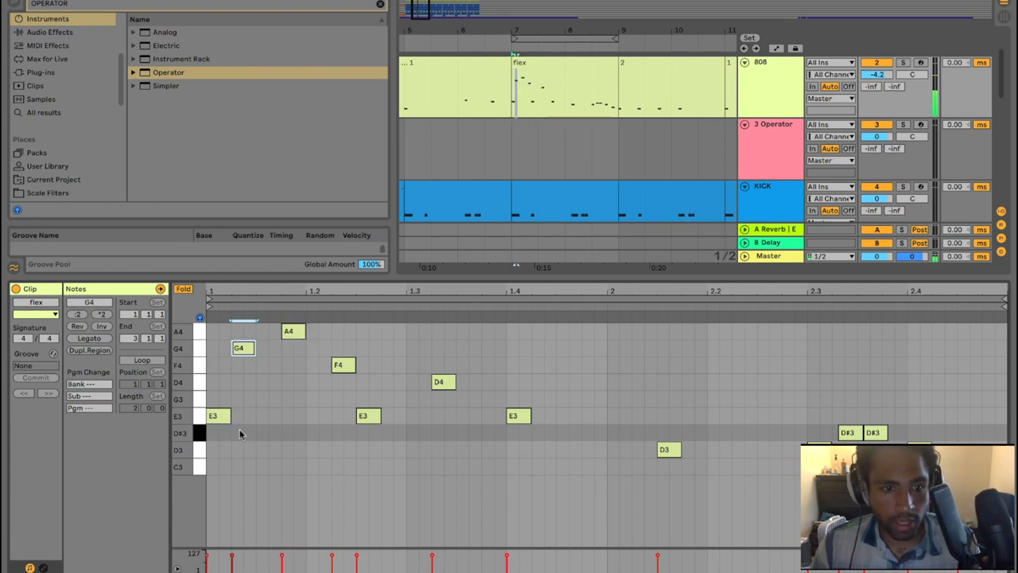
{"action": "mouse_move", "coordinate": [266, 363]}
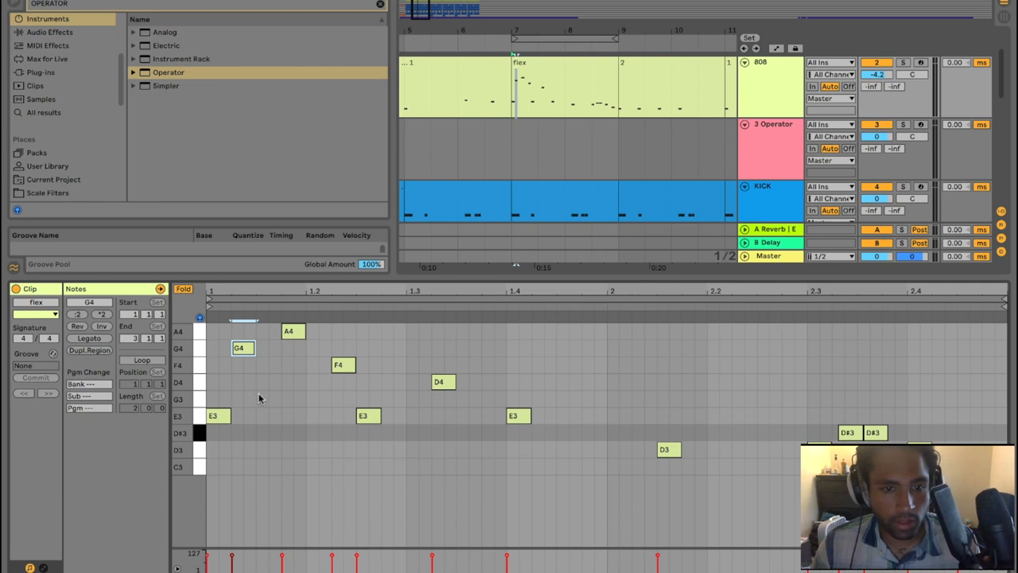
{"action": "left_click", "coordinate": [293, 331]}
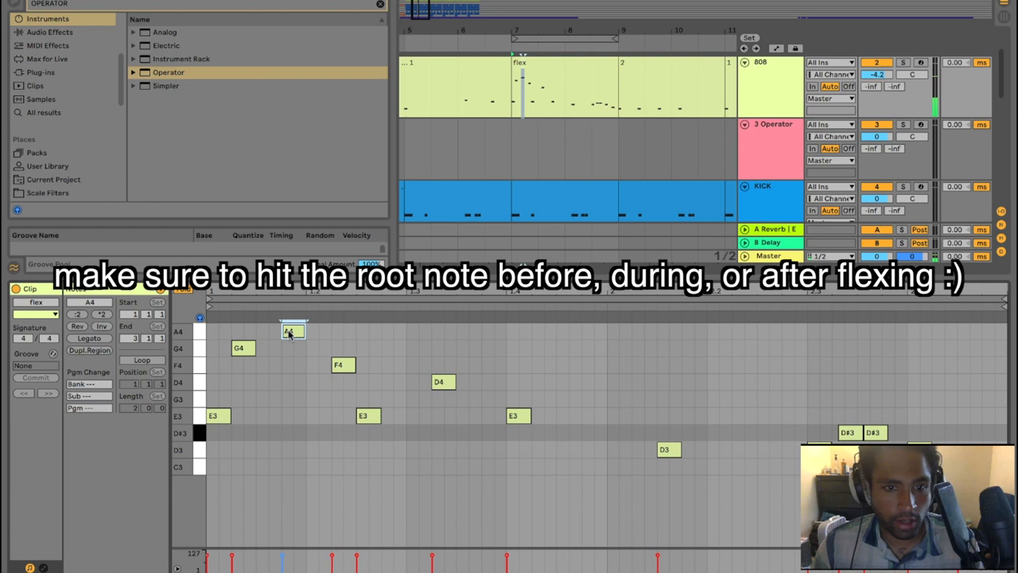
- Drag the flex pattern's A4 note down an octave so it lands on A3
{"action": "left_click_drag", "start_coordinate": [311, 321], "coordinate": [915, 446]}
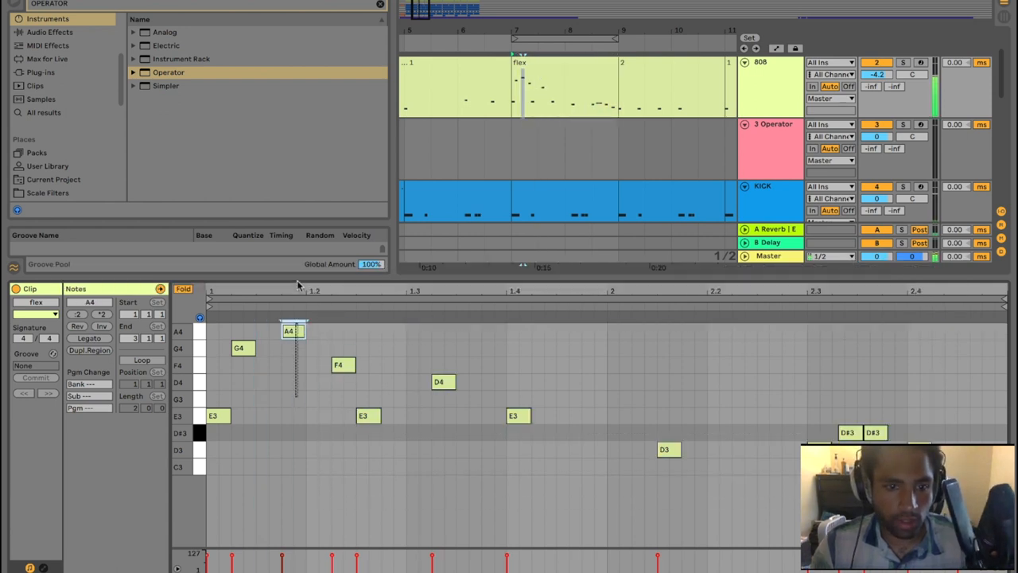
{"action": "left_click_drag", "start_coordinate": [293, 329], "coordinate": [293, 397]}
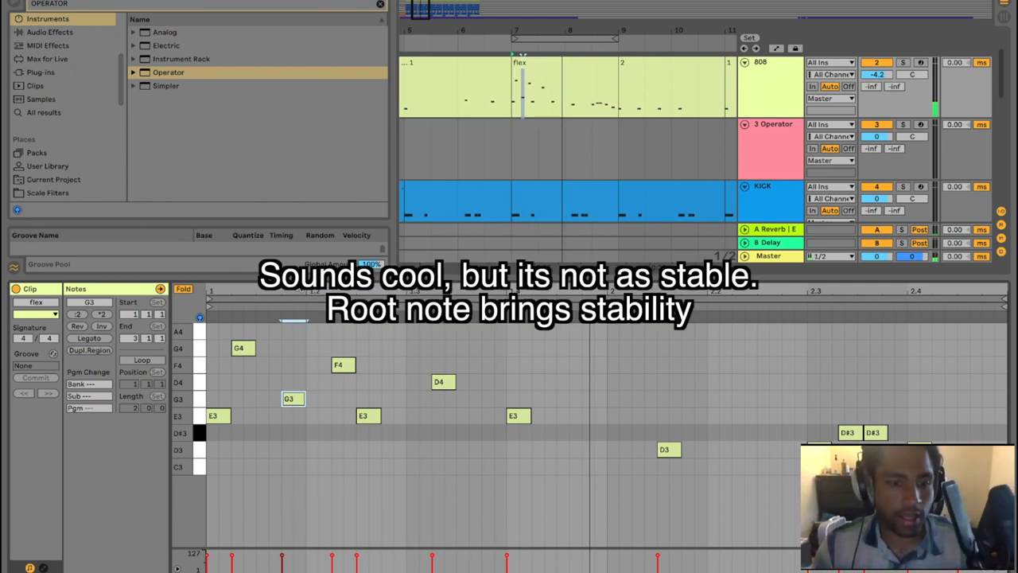
{"action": "left_click_drag", "start_coordinate": [292, 398], "coordinate": [292, 449]}
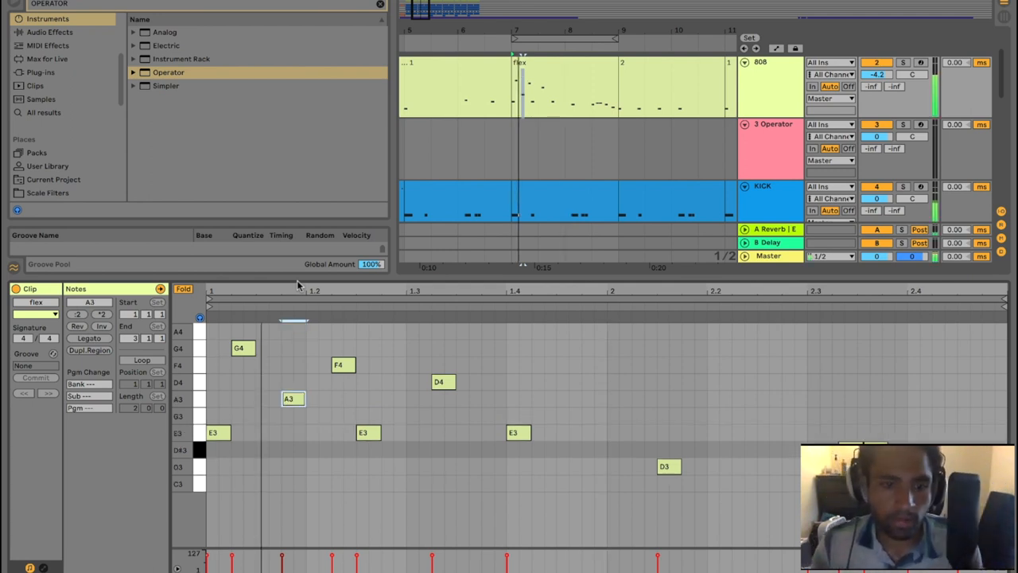
{"action": "left_click_drag", "start_coordinate": [293, 397], "coordinate": [293, 331]}
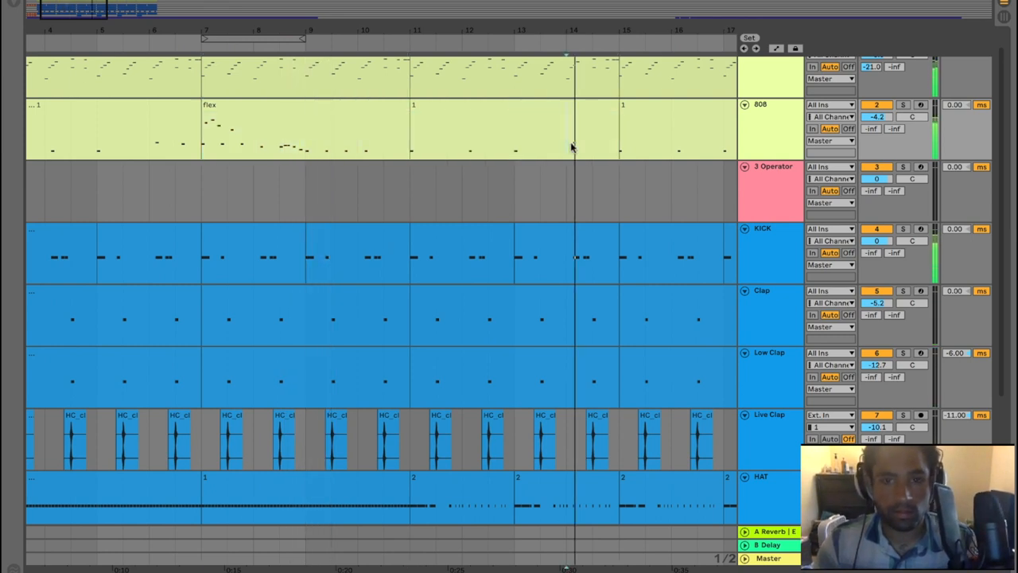
- Open a Guitar track clip to reveal its chord notes
{"action": "double_click", "coordinate": [458, 131]}
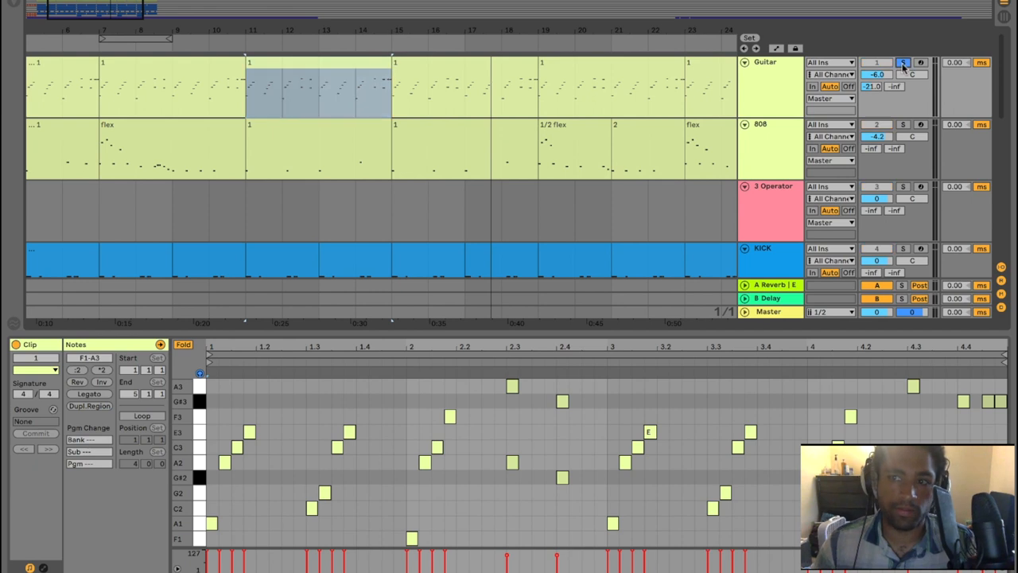
{"action": "left_click", "coordinate": [904, 63]}
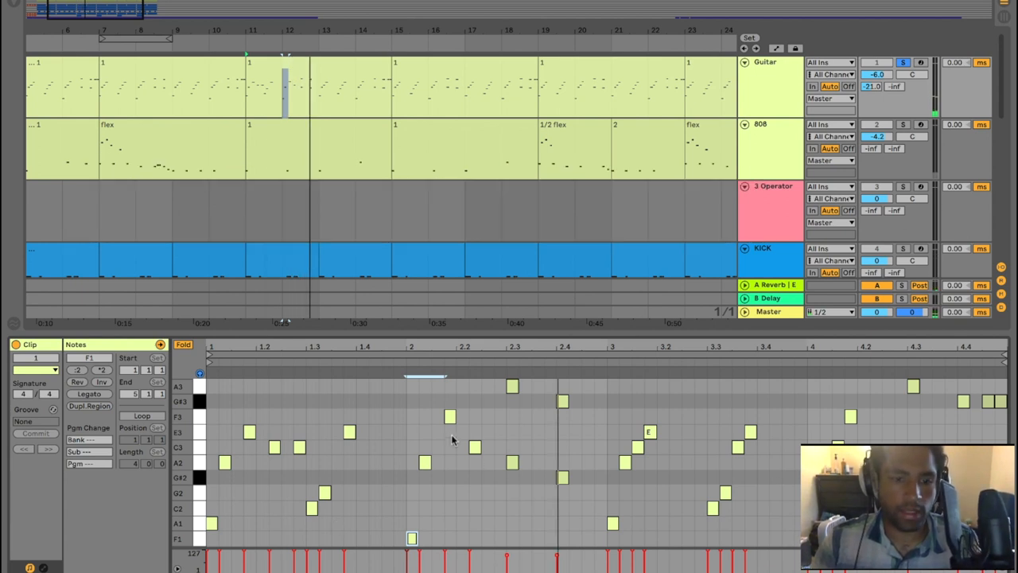
{"action": "left_click", "coordinate": [449, 415]}
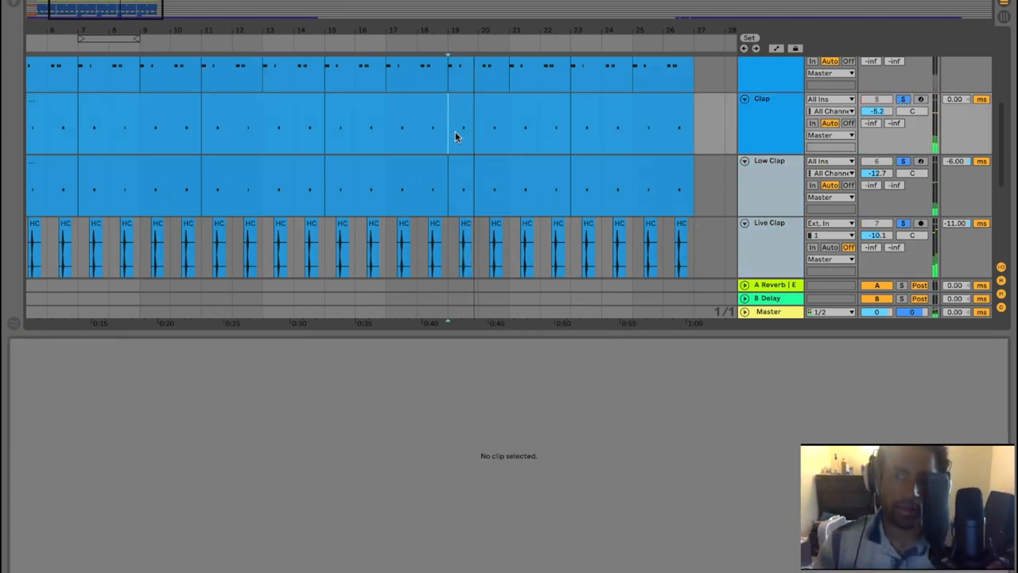
- Solo the Clap track before moving on to the hi-hat clip
{"action": "left_click", "coordinate": [921, 99]}
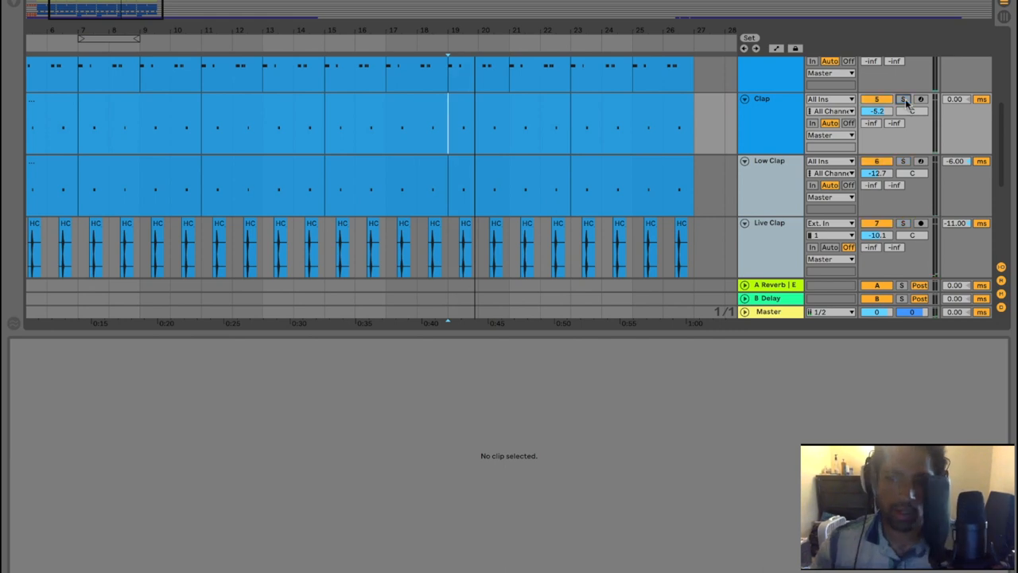
{"action": "mouse_move", "coordinate": [939, 178]}
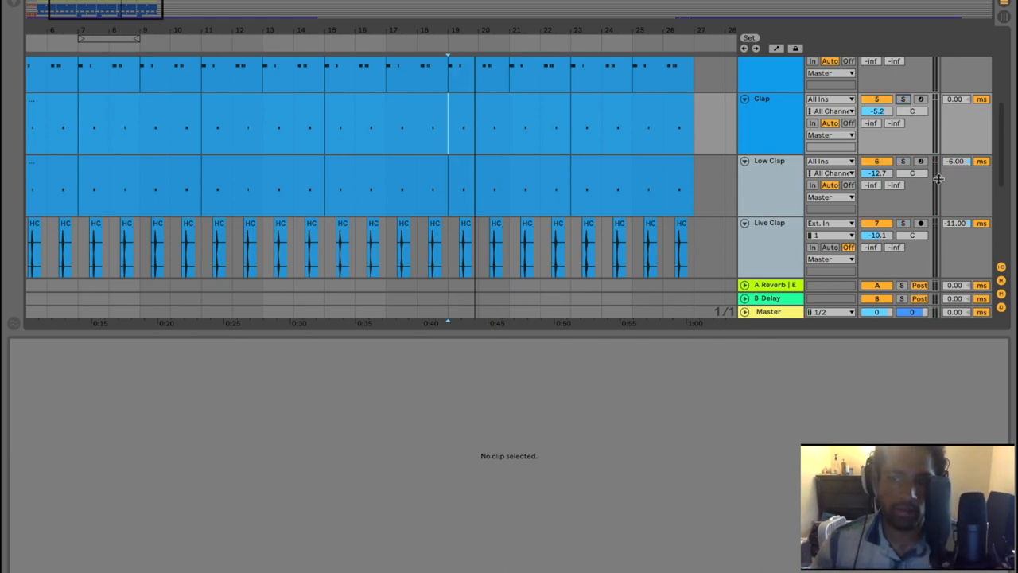
{"action": "mouse_move", "coordinate": [939, 203]}
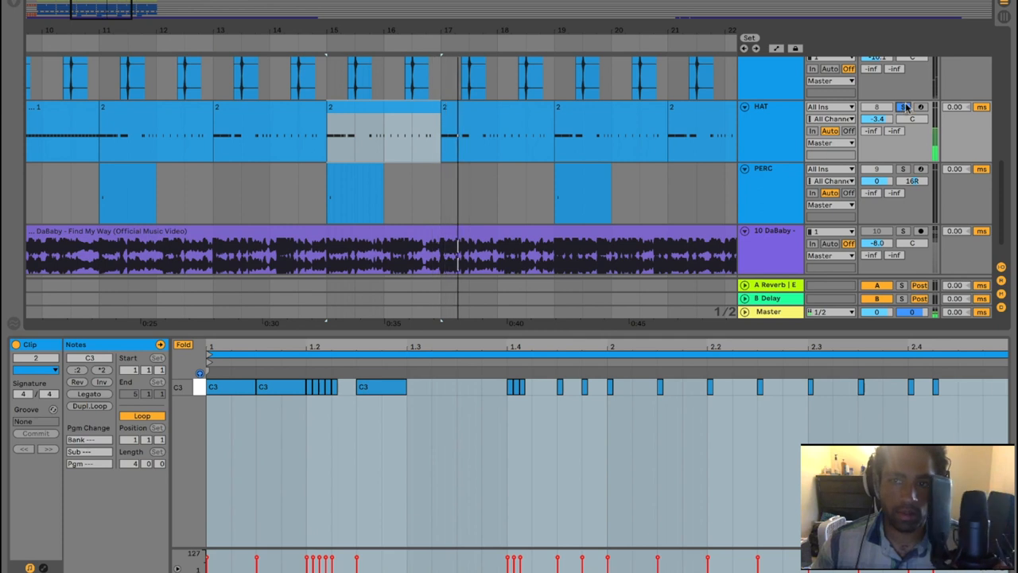
- Return from the hi-hat notes to the full beat arrangement
{"action": "left_click", "coordinate": [903, 107]}
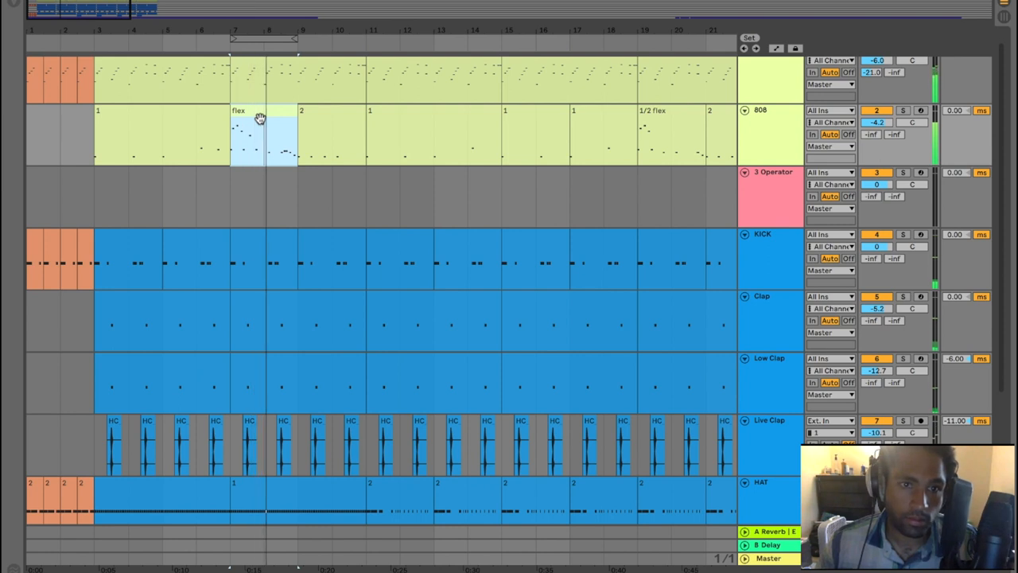
- Scroll the arrangement and reopen the 808 flex clip's bassline
{"action": "scroll", "scroll_direction": "down", "scroll_amount": 3}
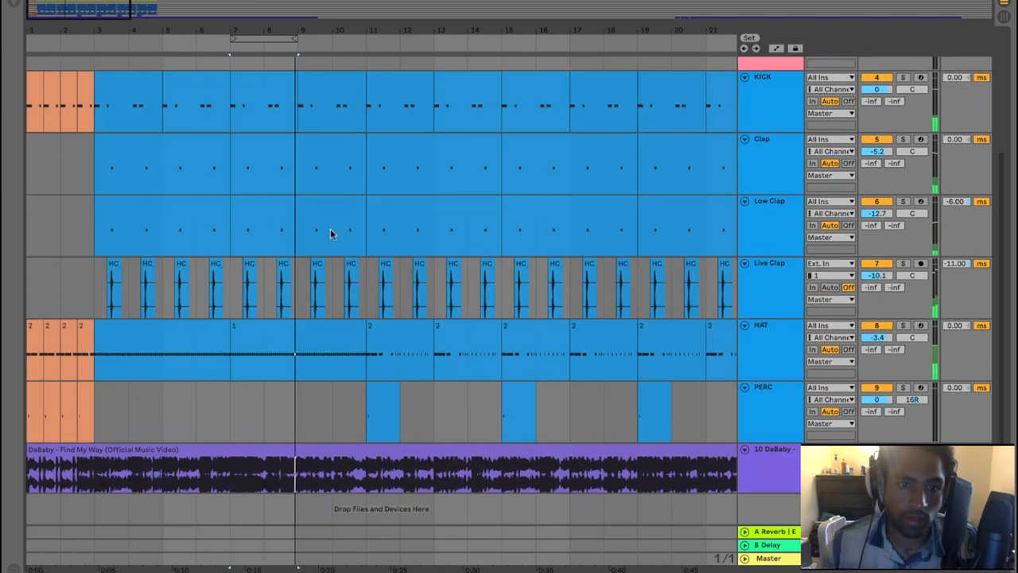
{"action": "double_click", "coordinate": [271, 350]}
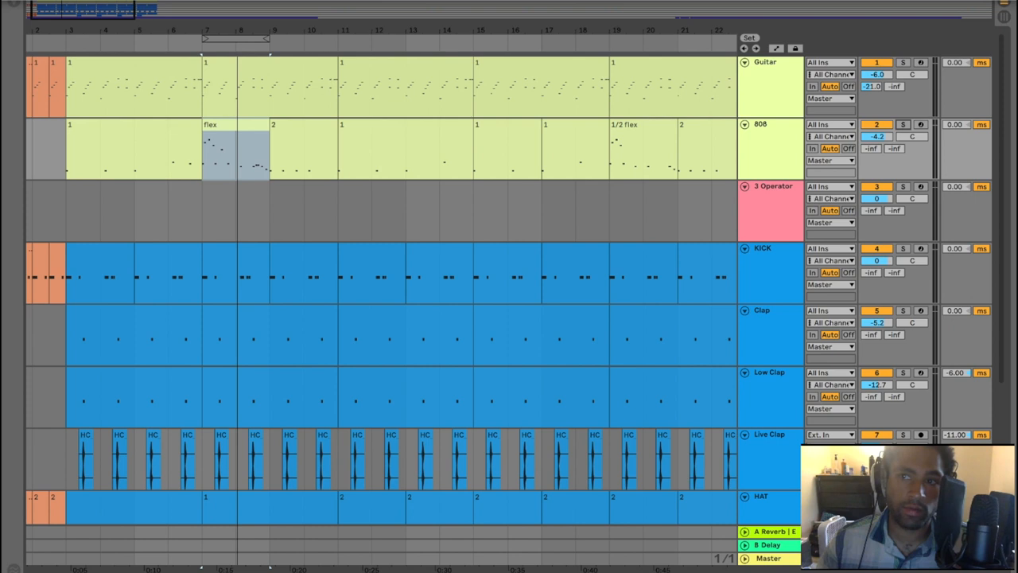
{"action": "mouse_move", "coordinate": [391, 245]}
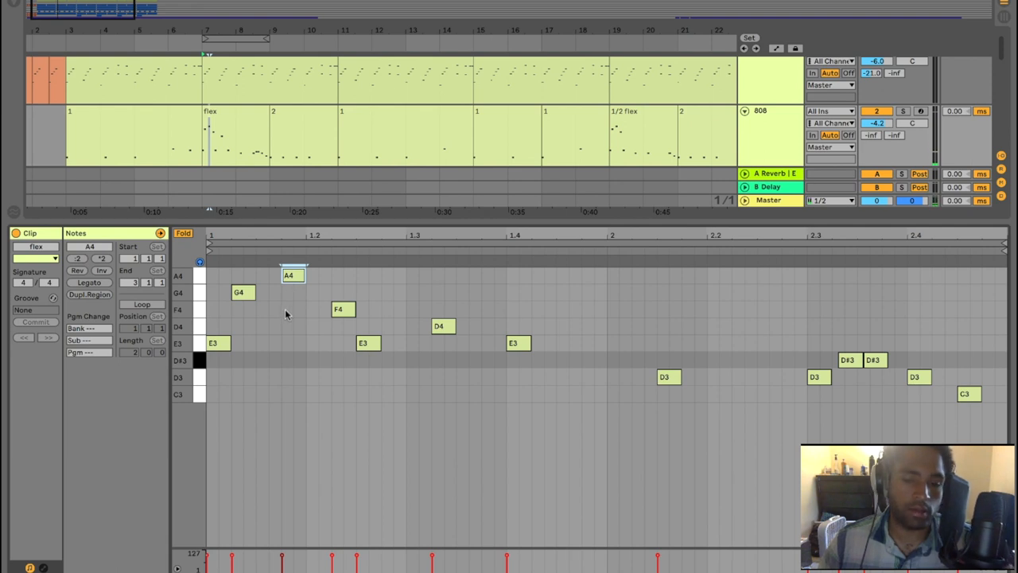
{"action": "mouse_move", "coordinate": [273, 311]}
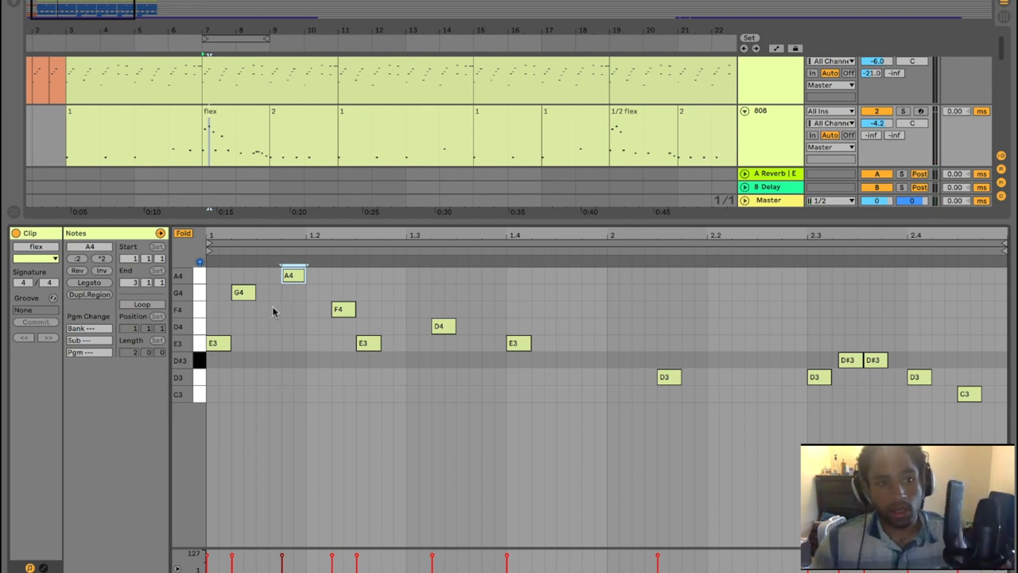